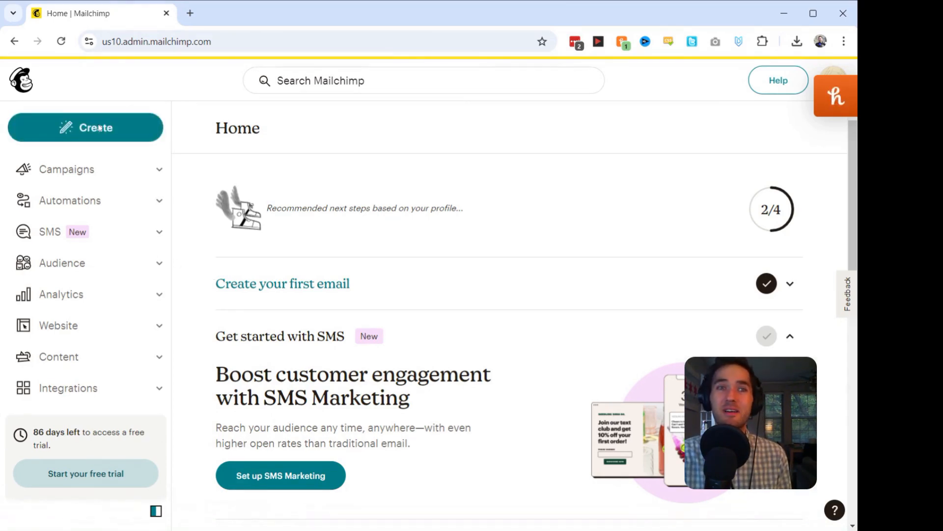
Start a new Regular email campaign draft using Create and Design Email
click(85, 128)
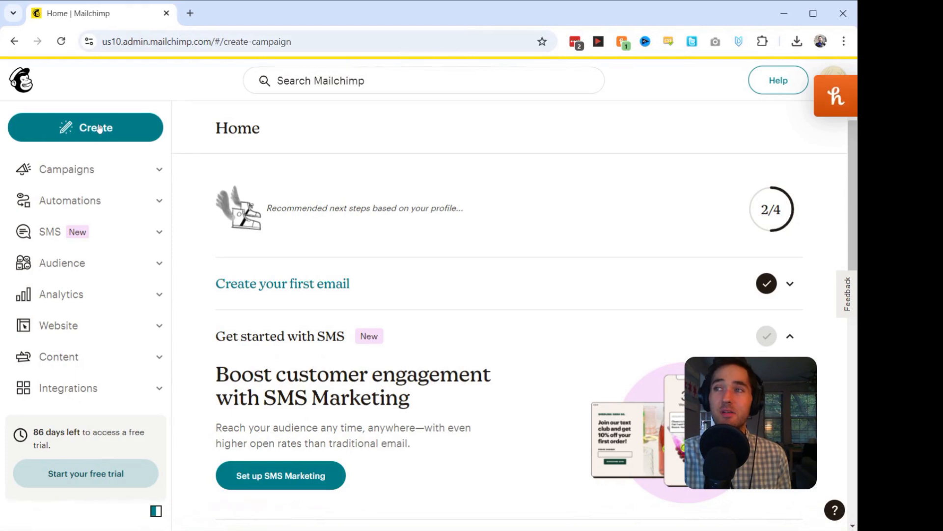
click(86, 126)
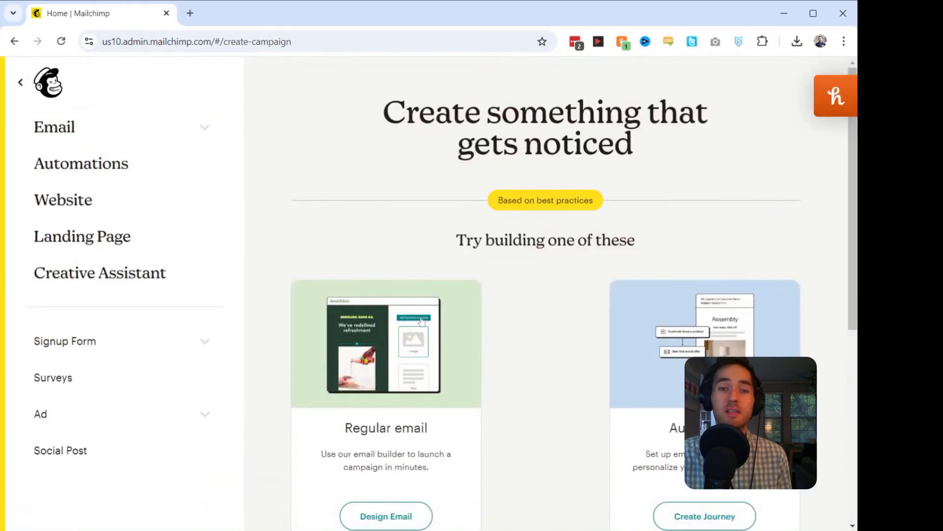
scroll(down, 3)
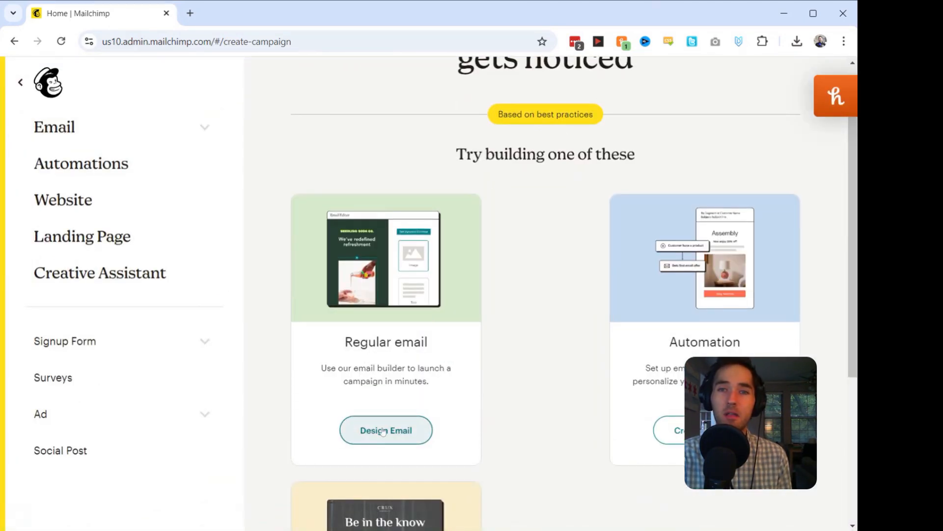
click(386, 430)
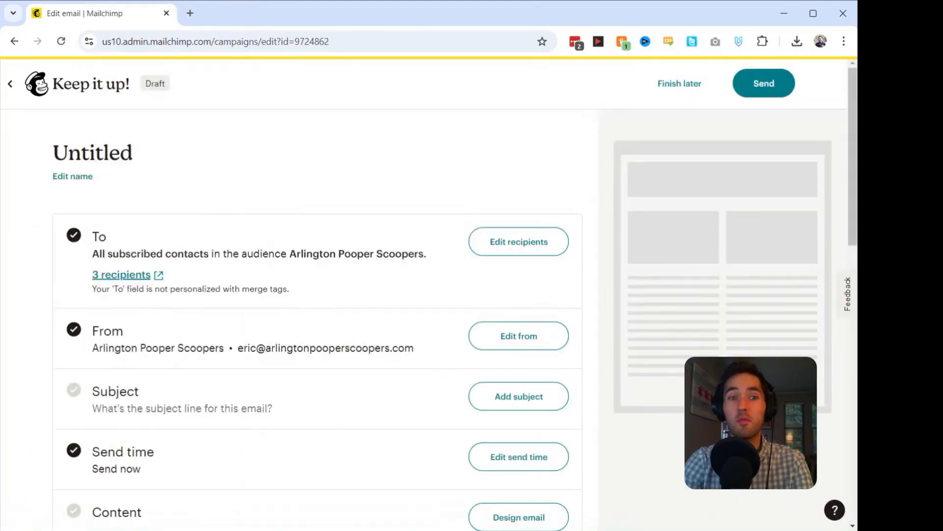
mouse_move(518, 396)
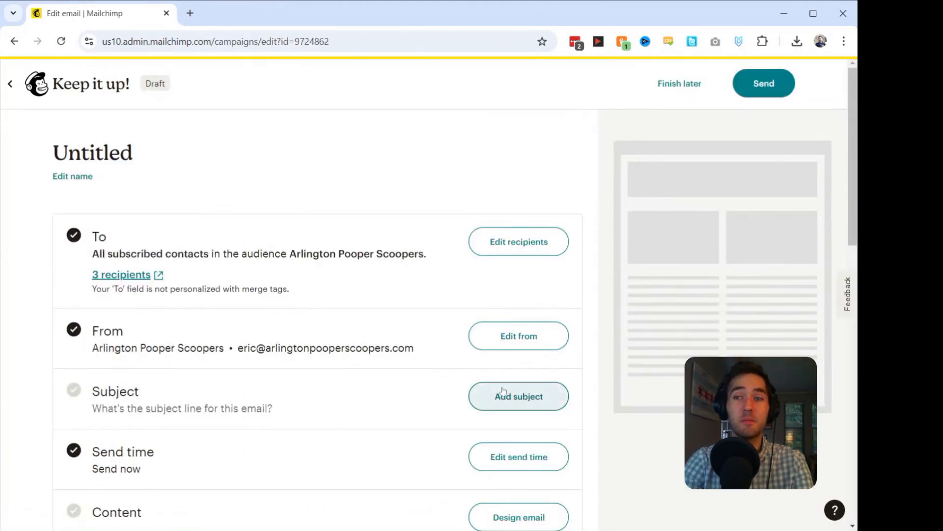
Add the subject line 'Emoji Test 1' to the draft campaign
click(517, 396)
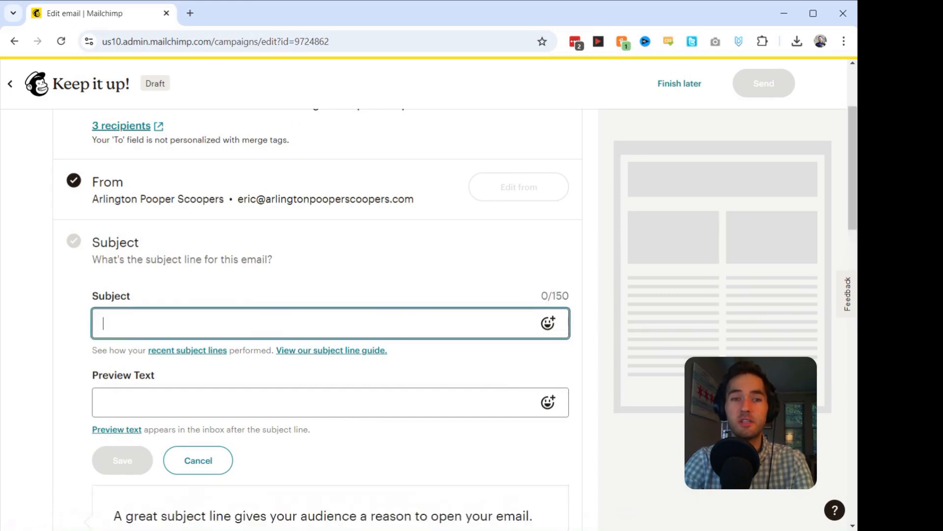
text(Emoji Test)
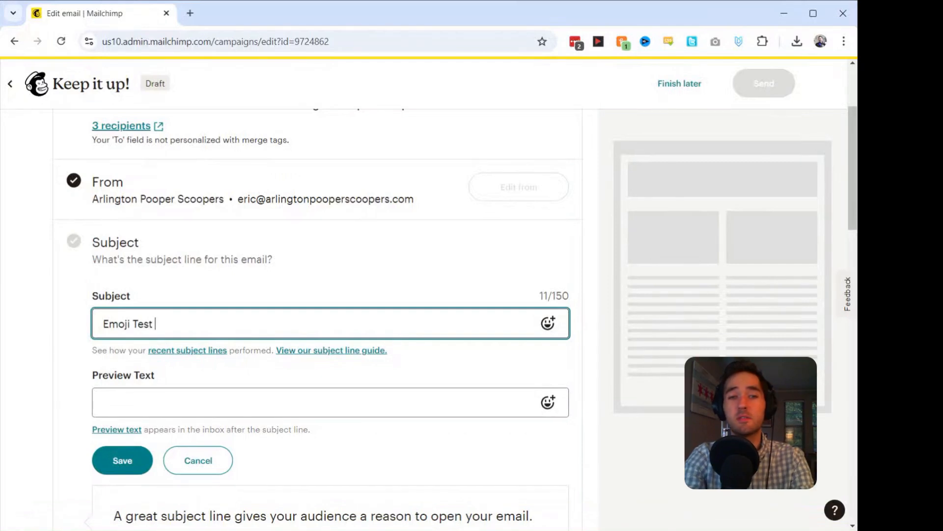
text(1)
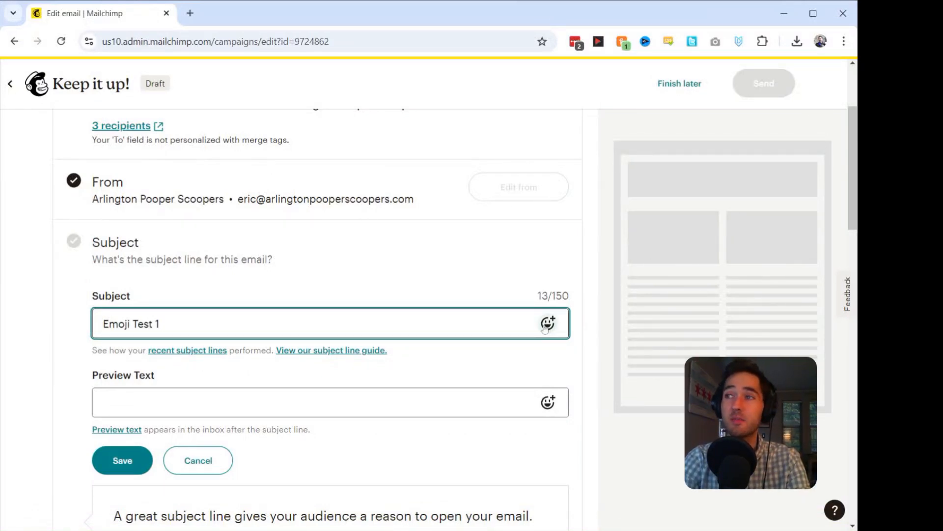
Append three face emojis, starting with the vomiting face, to the subject line
click(547, 323)
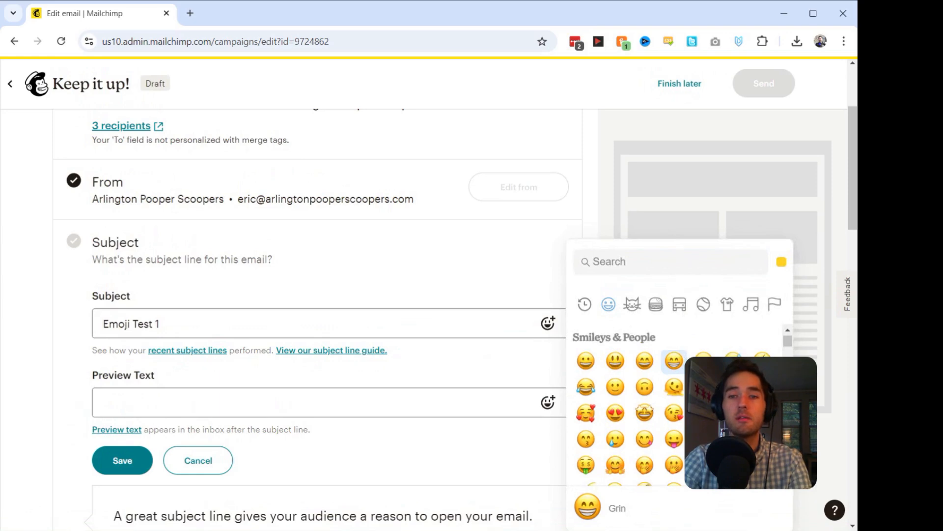
scroll(down, 3)
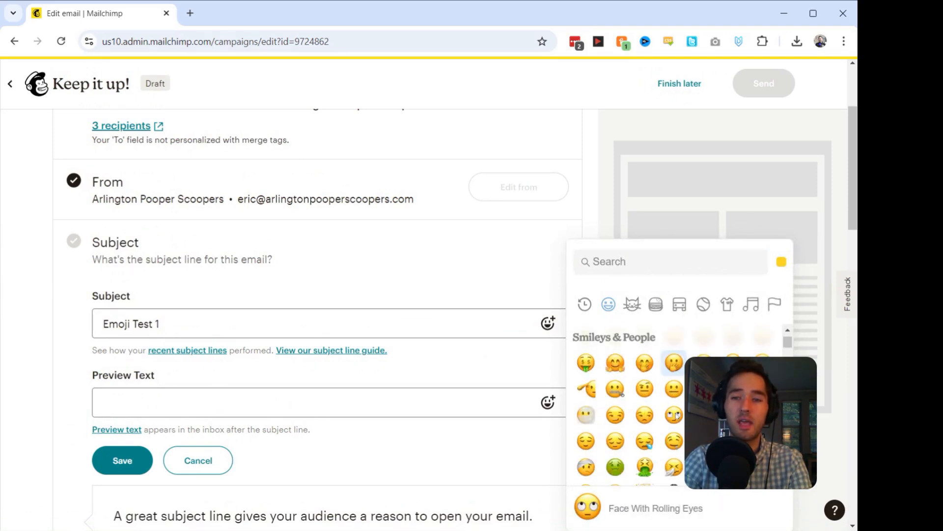
scroll(down, 3)
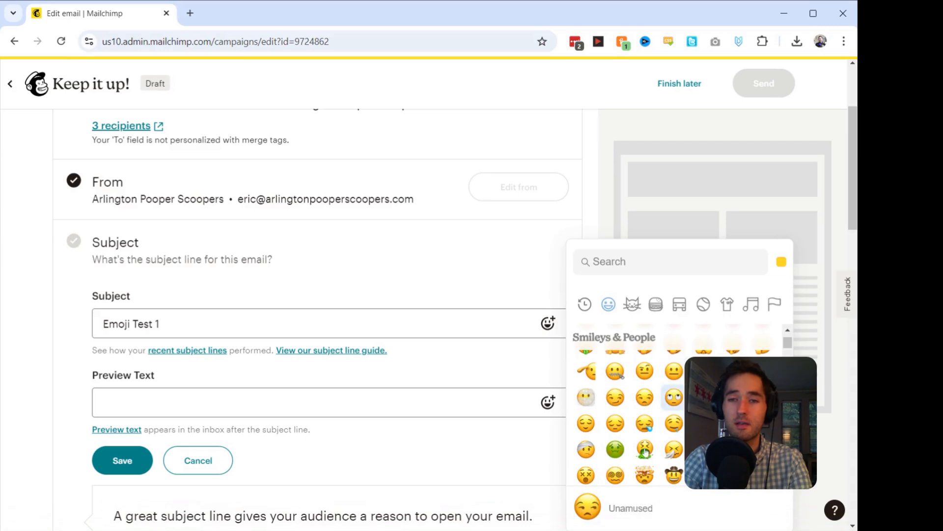
click(643, 447)
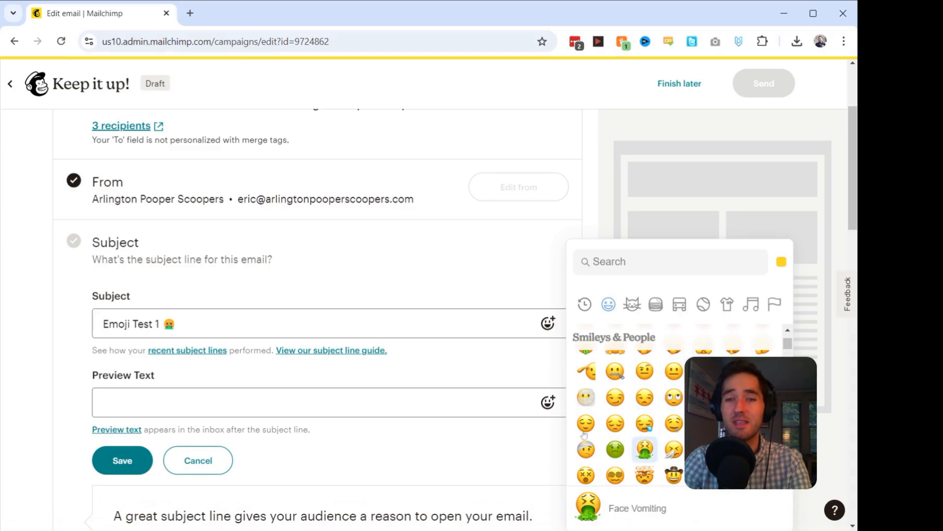
click(585, 423)
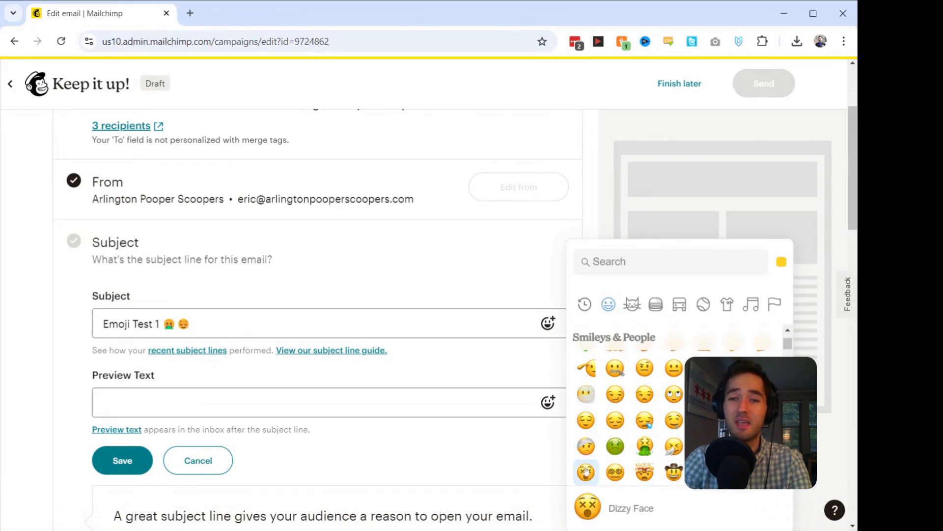
click(586, 446)
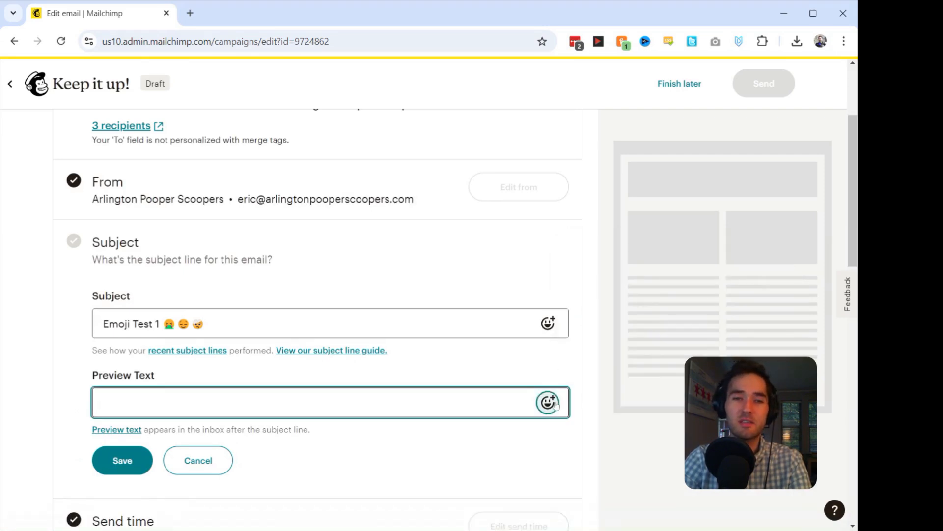
Add heart emojis as the preview text and save subject and preview text
click(547, 402)
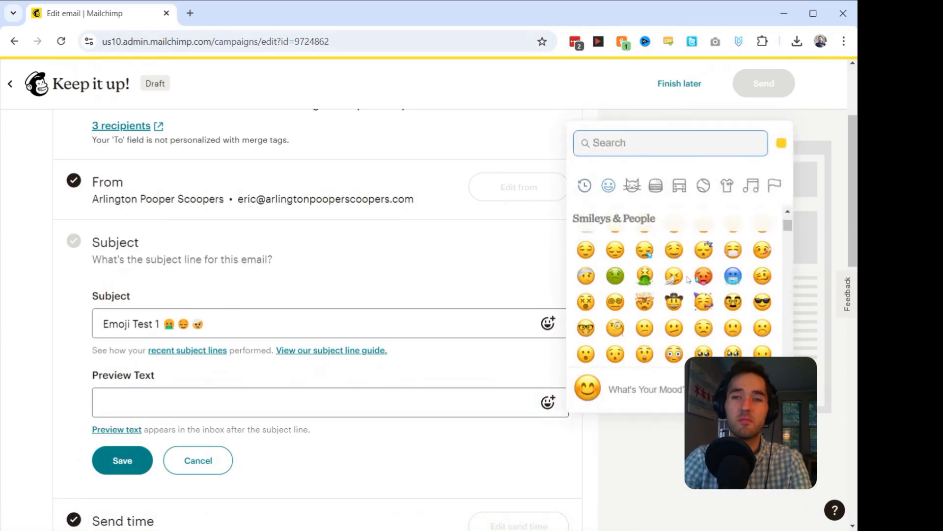
text(hearts)
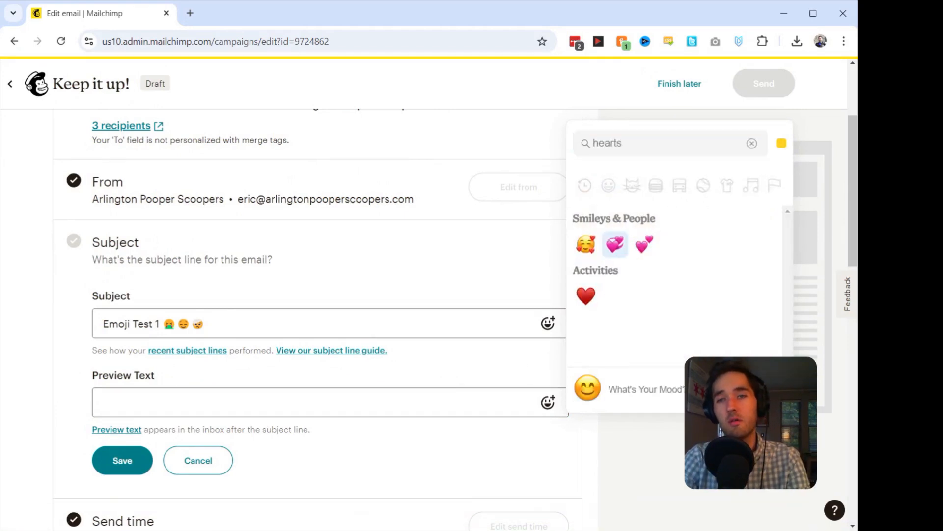
click(614, 244)
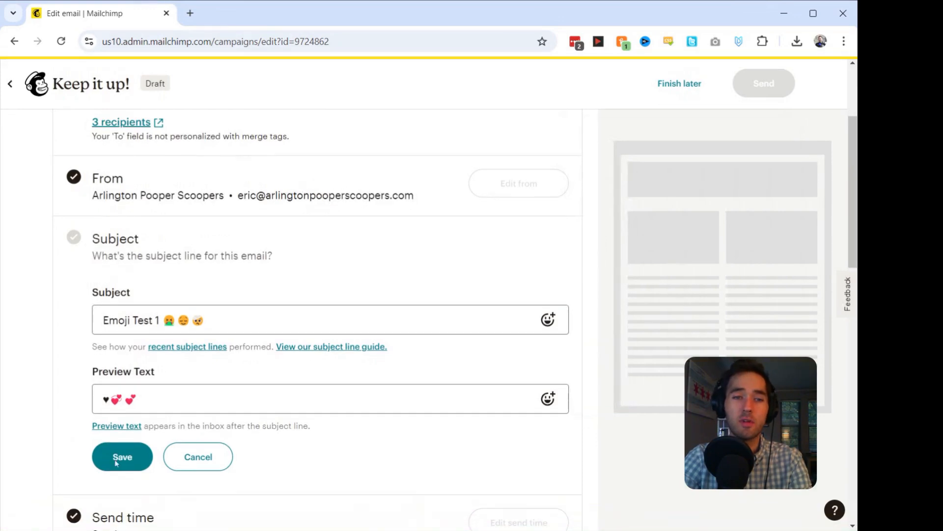
click(122, 456)
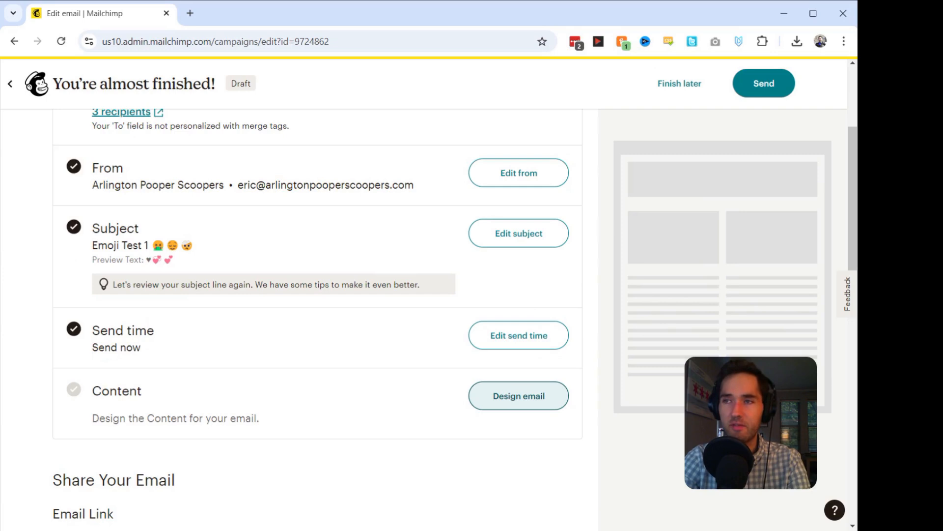
Apply the pink starter template to the email and open a blank browser tab
click(517, 395)
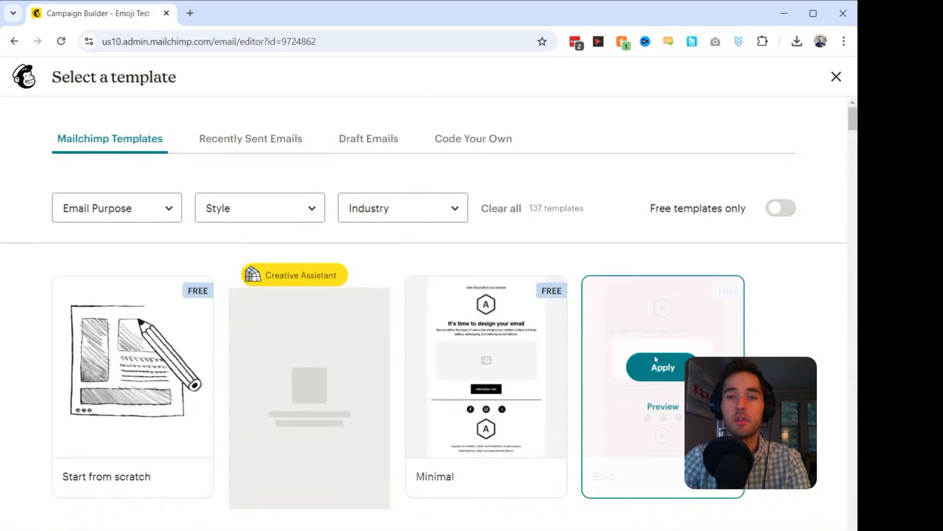
click(662, 367)
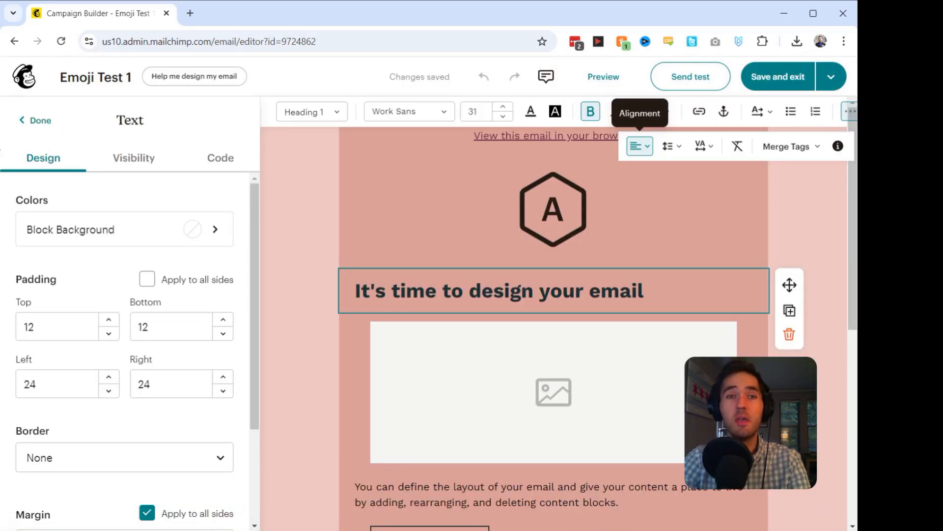
mouse_move(460, 275)
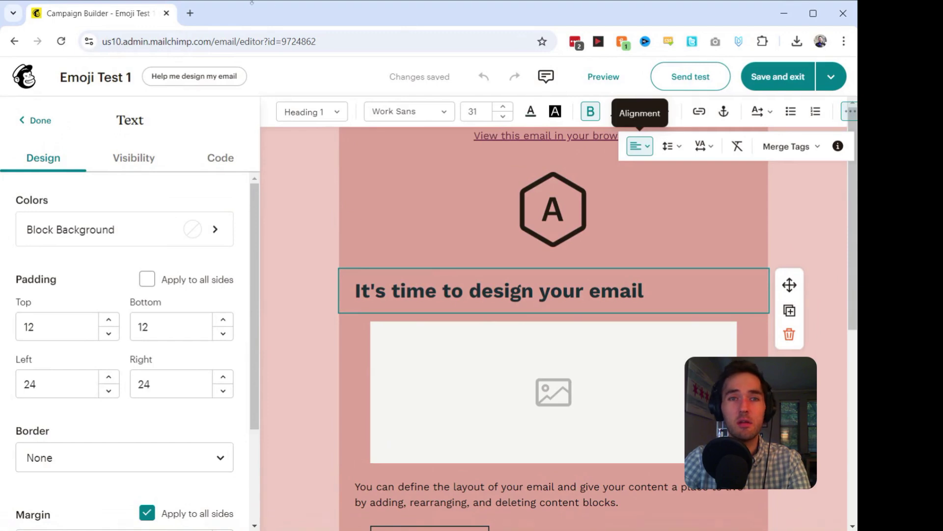
click(190, 12)
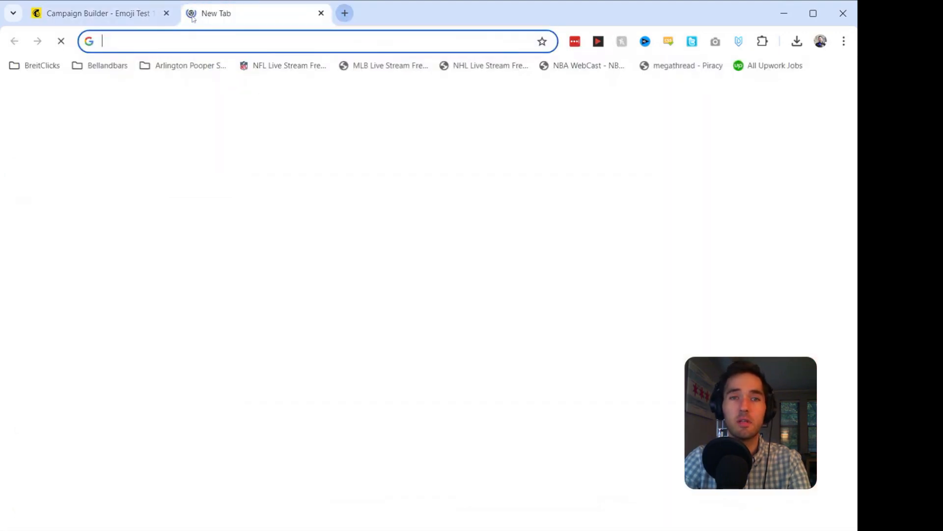
Copy the Check Mark Button emoji from emojipedia.org and return to Mailchimp
text(emojipedia.org)
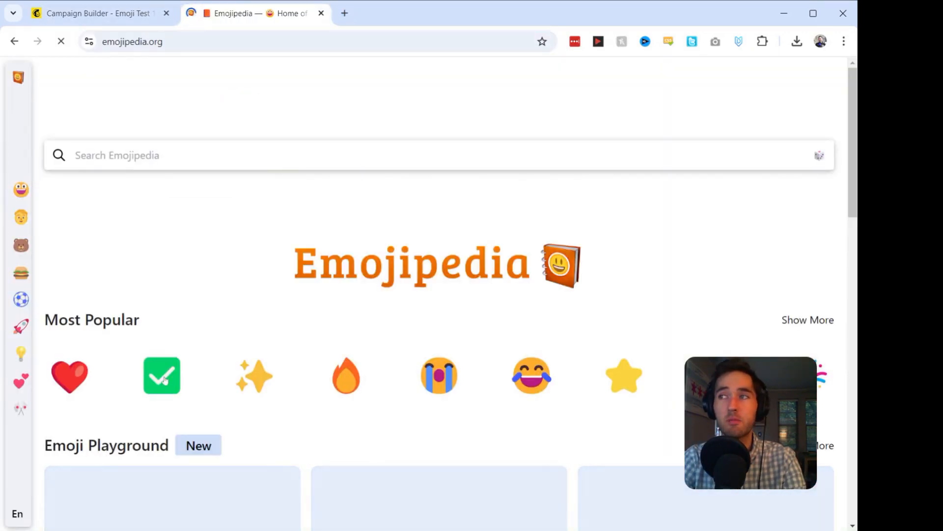
click(161, 375)
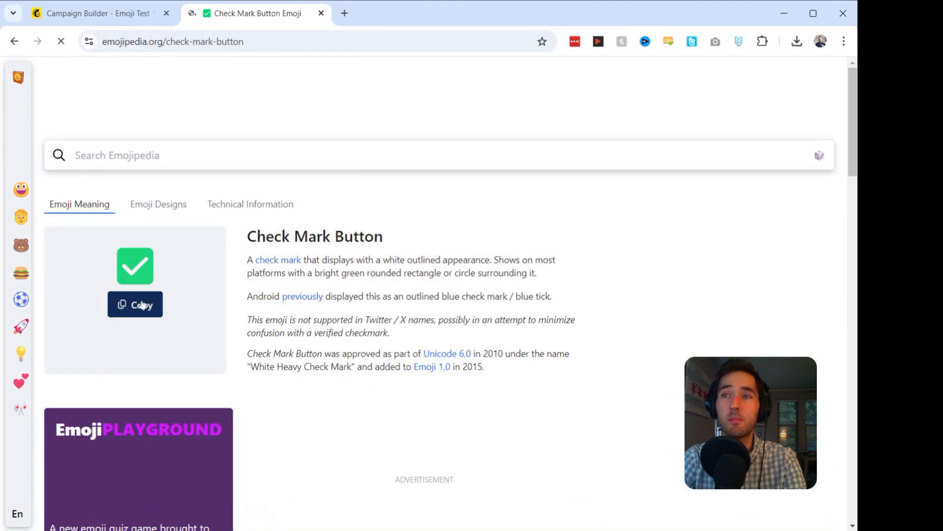
click(96, 13)
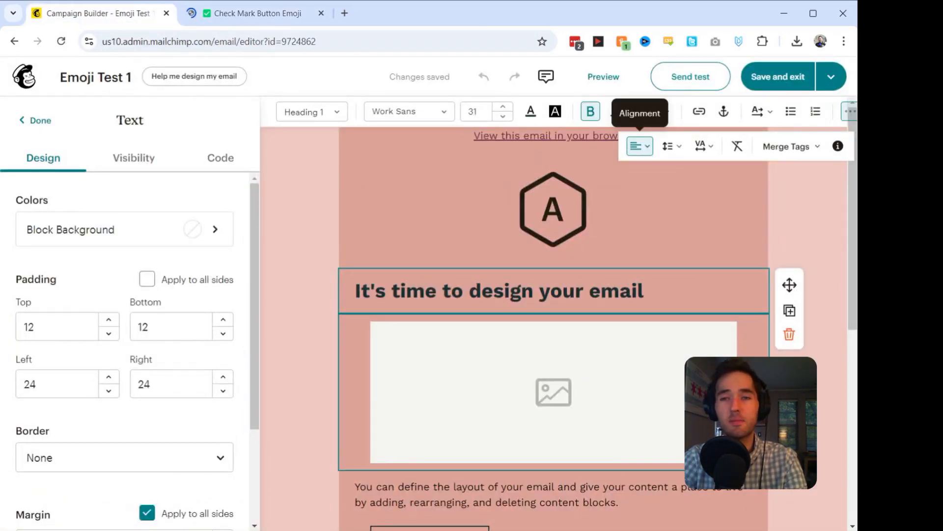
Paste the ✅ check mark emoji into the heading, then save and exit
text(✅)
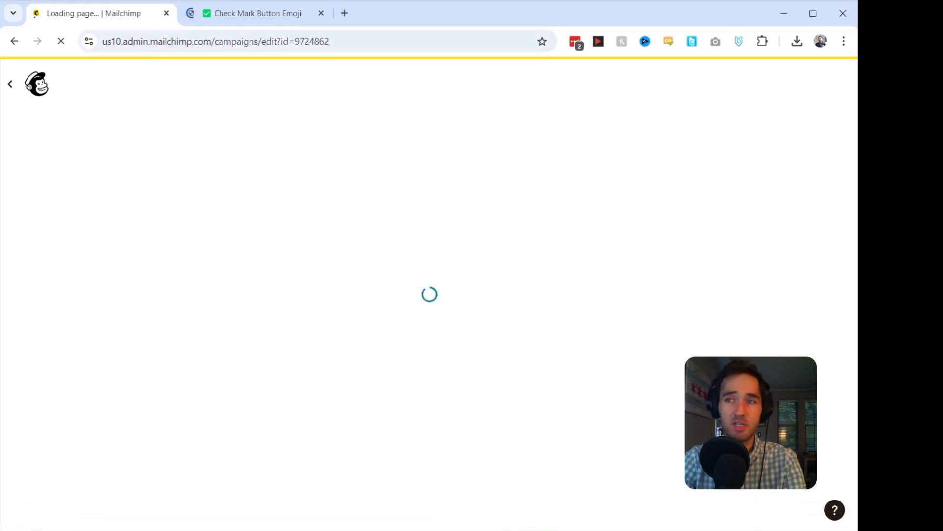
Review the test email's emoji subject and check-mark heading in Gmail, then close it
click(758, 148)
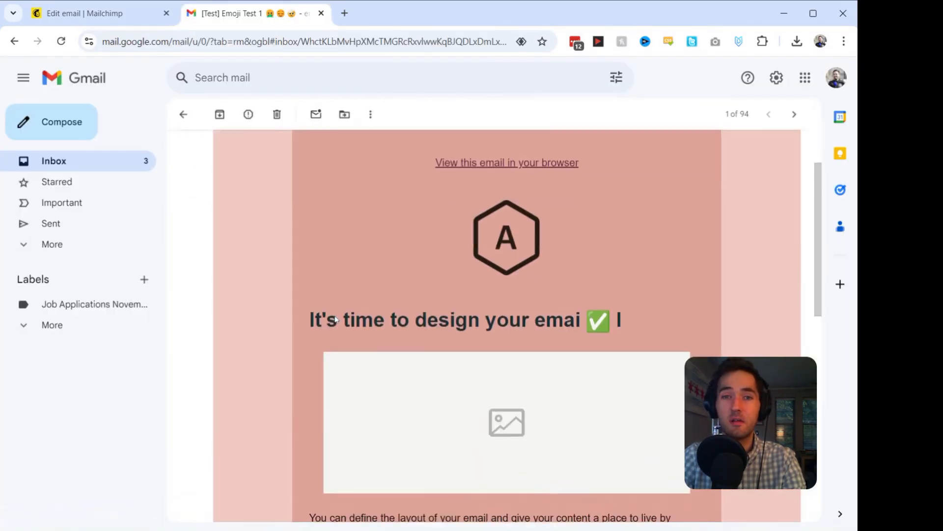
scroll(down, 3)
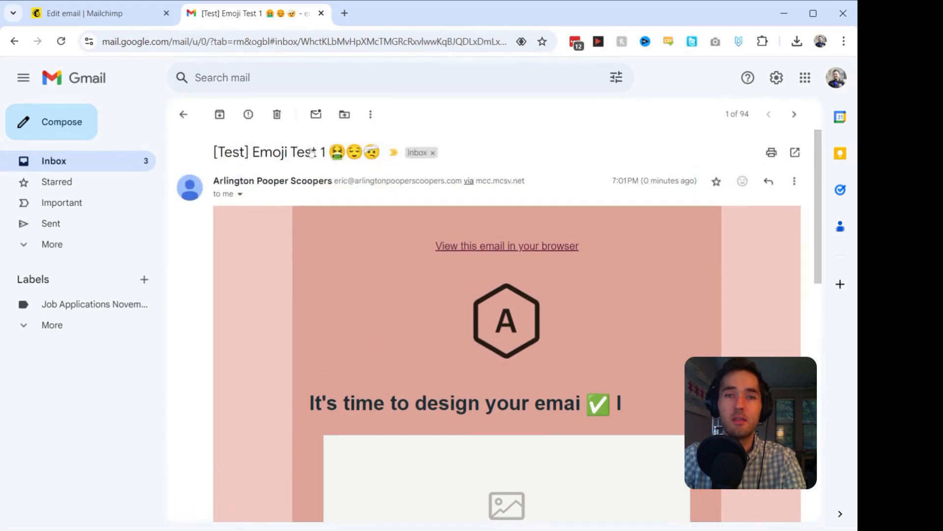
mouse_move(612, 440)
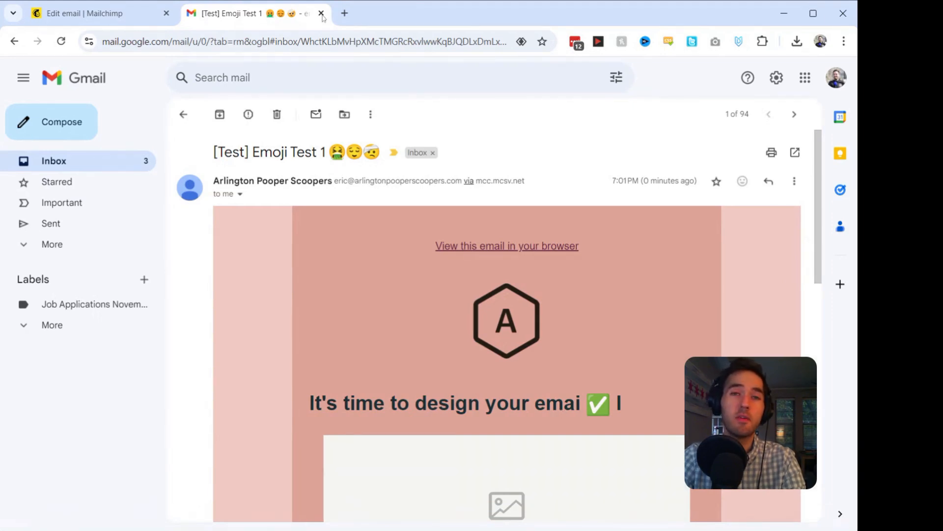
click(322, 13)
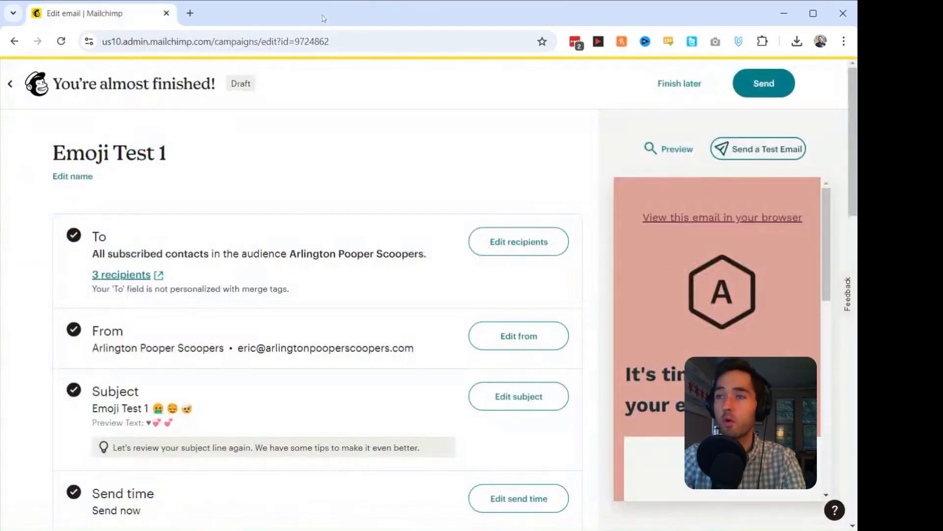